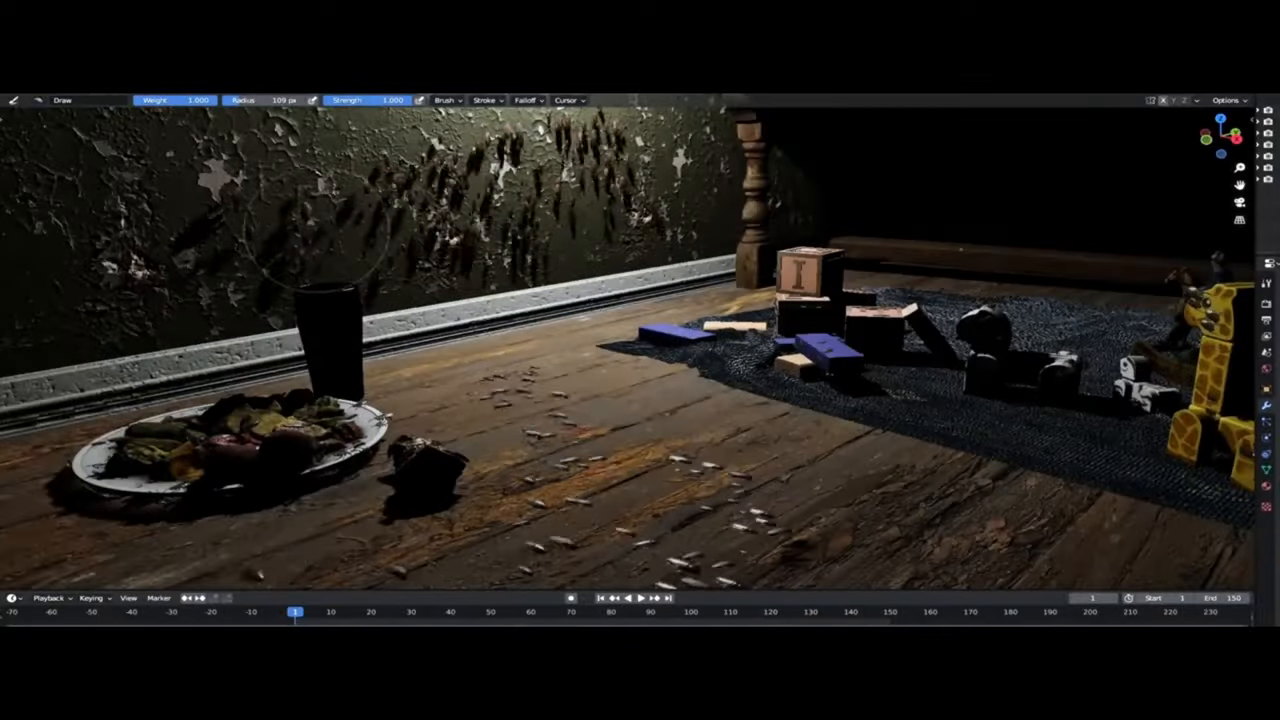
Step: Brush scattered grains onto the wooden floor around the plate and toy blocks
{"action": "left_click", "coordinate": [642, 598]}
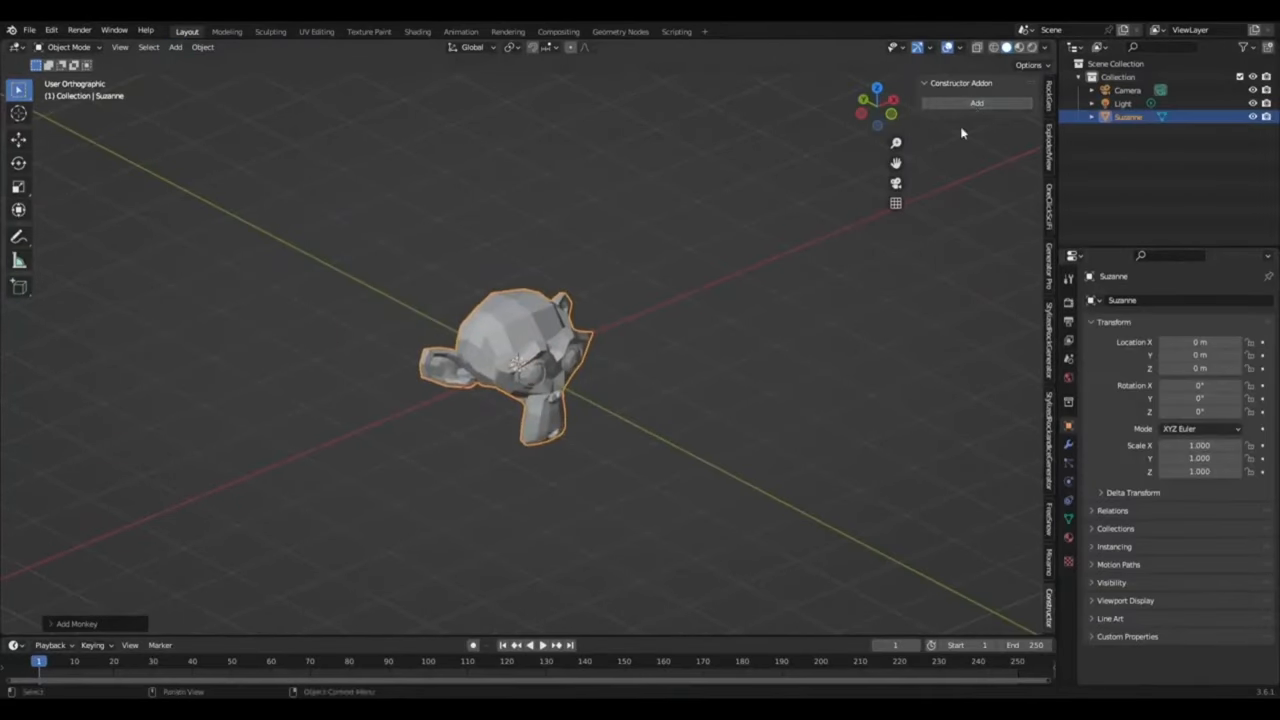
Step: Add the Constructor assembly animation to the monkey head and play it on the timeline
{"action": "left_click", "coordinate": [976, 104]}
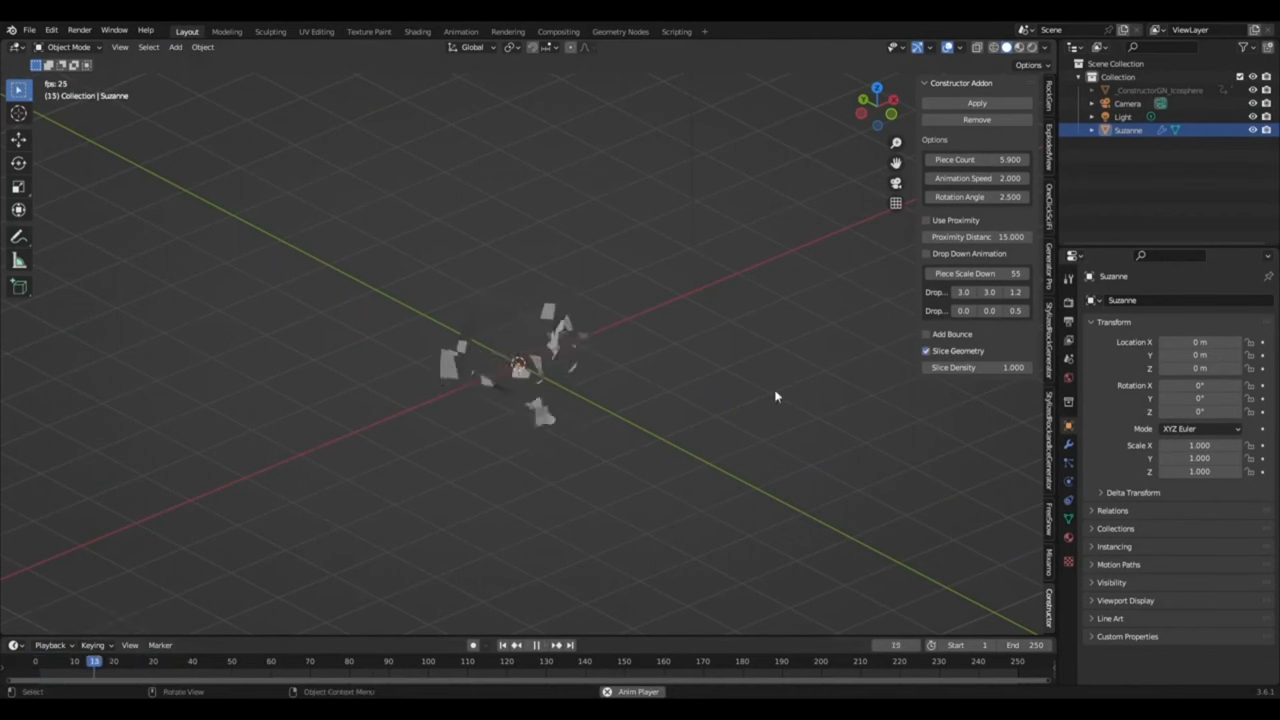
{"action": "left_click", "coordinate": [156, 660]}
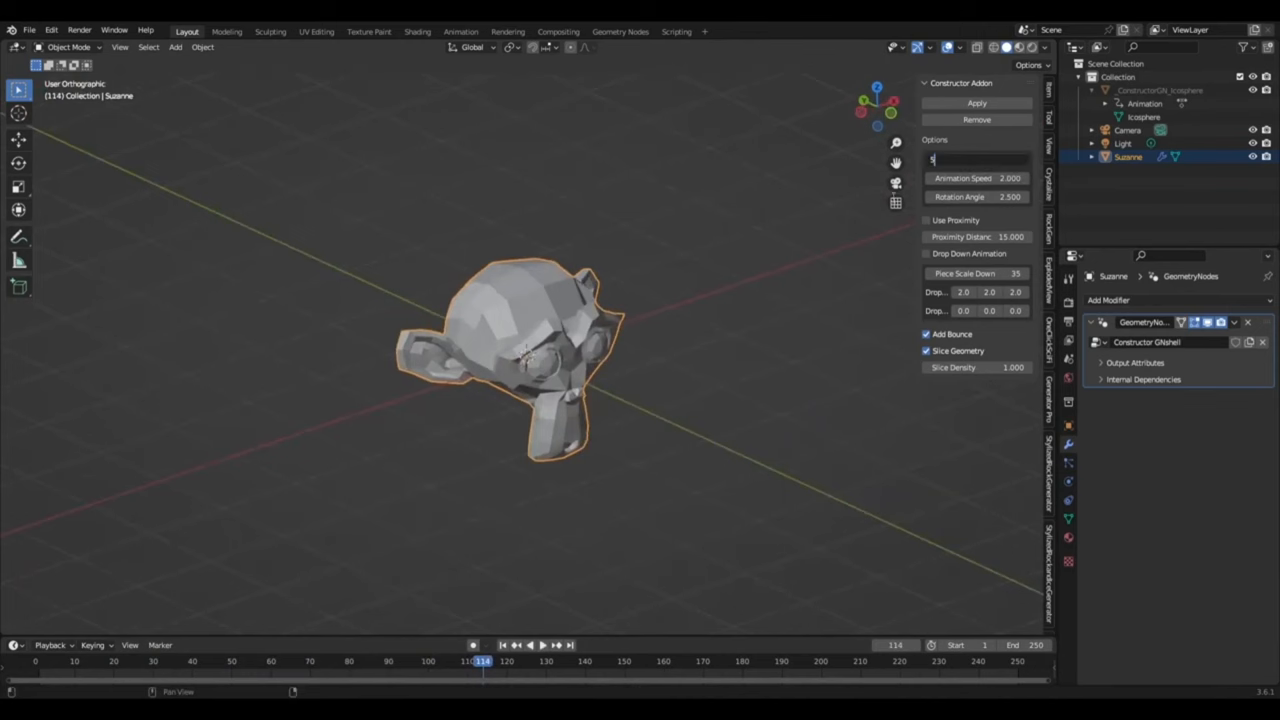
{"action": "left_click", "coordinate": [528, 644]}
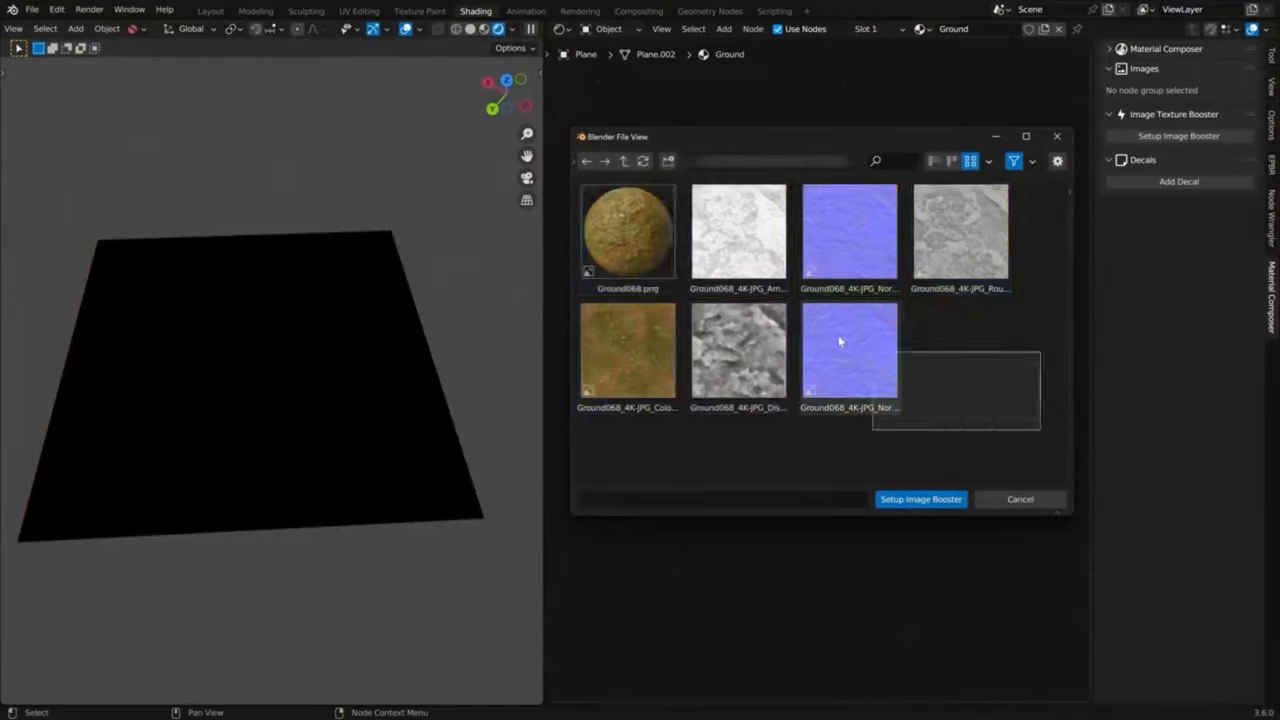
Step: Build the plane's ground material from the selected Ground068 texture maps via Setup Image Booster
{"action": "left_click", "coordinate": [920, 500]}
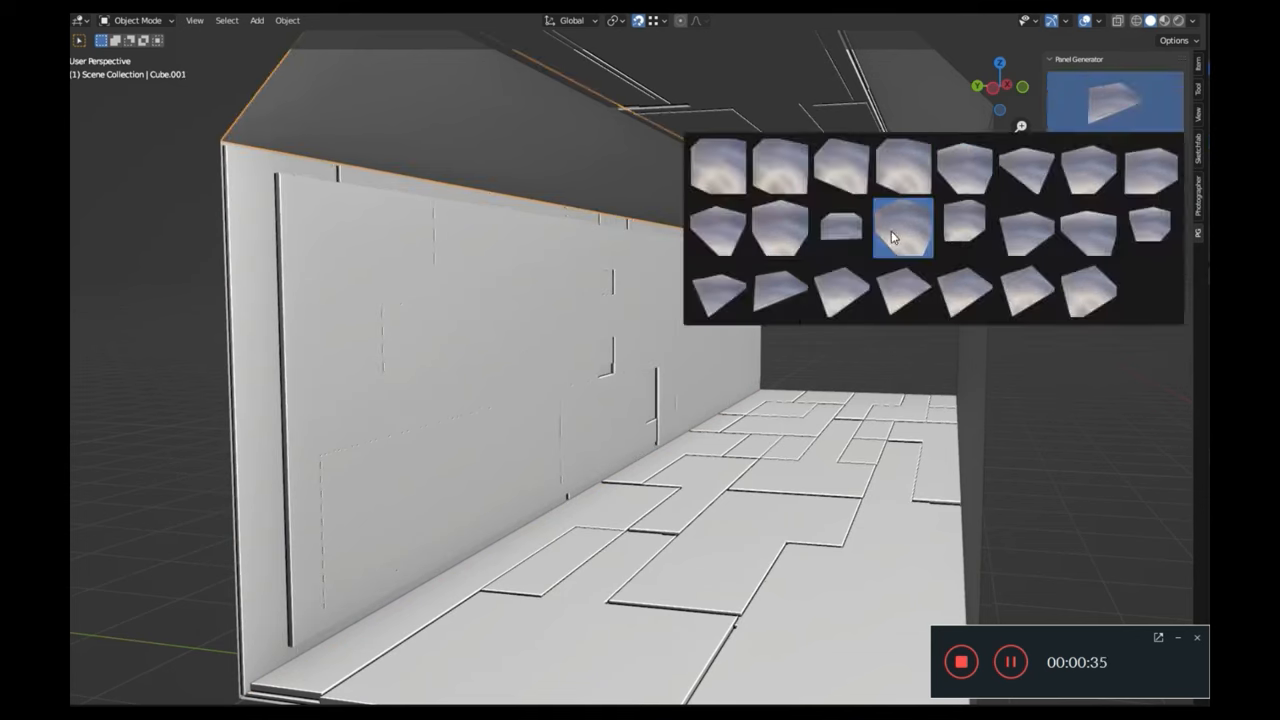
Step: Choose a Panel Generator preset for the corridor and tweak its parameters on the walls and plane
{"action": "left_click", "coordinate": [902, 228]}
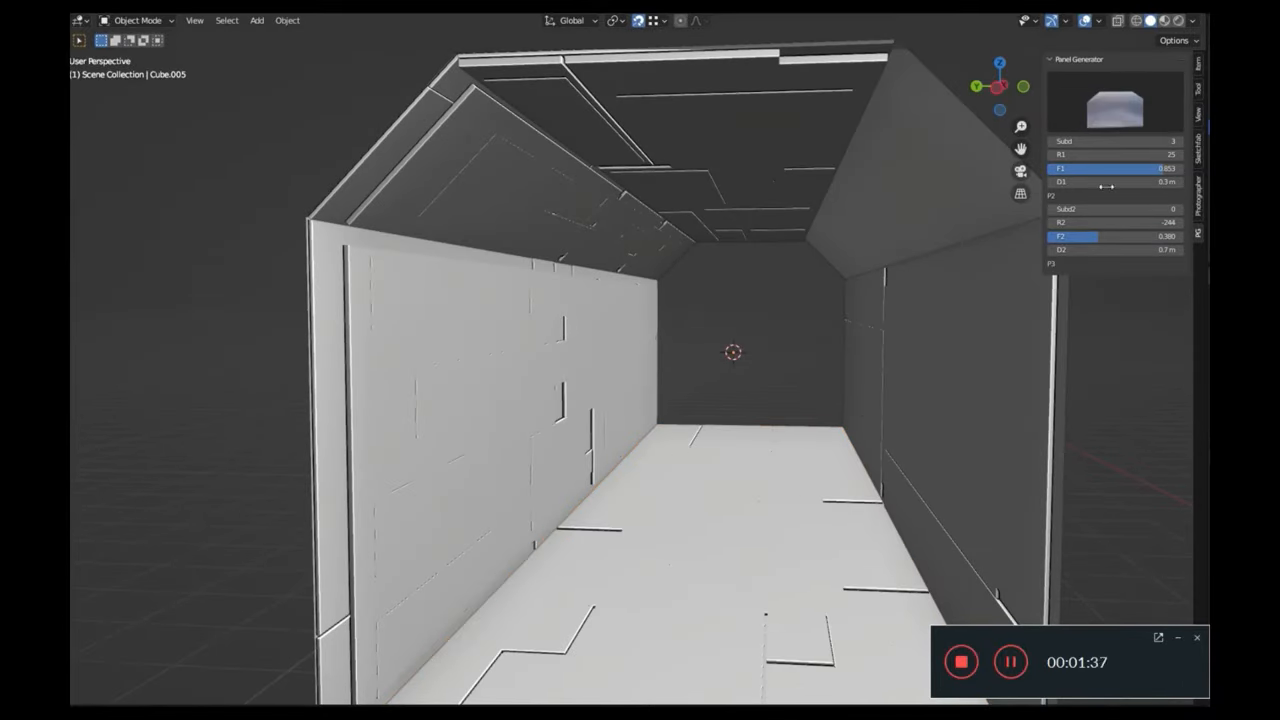
{"action": "left_click", "coordinate": [1136, 104]}
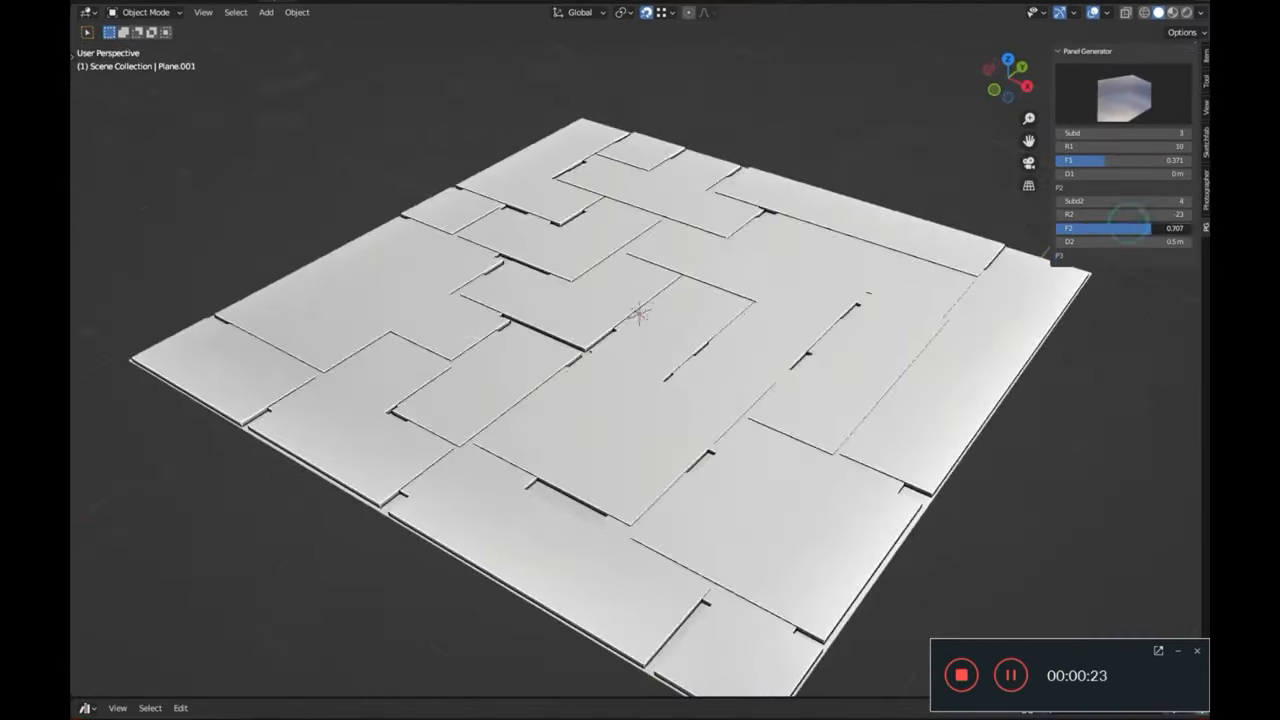
{"action": "key", "text": "Tab"}
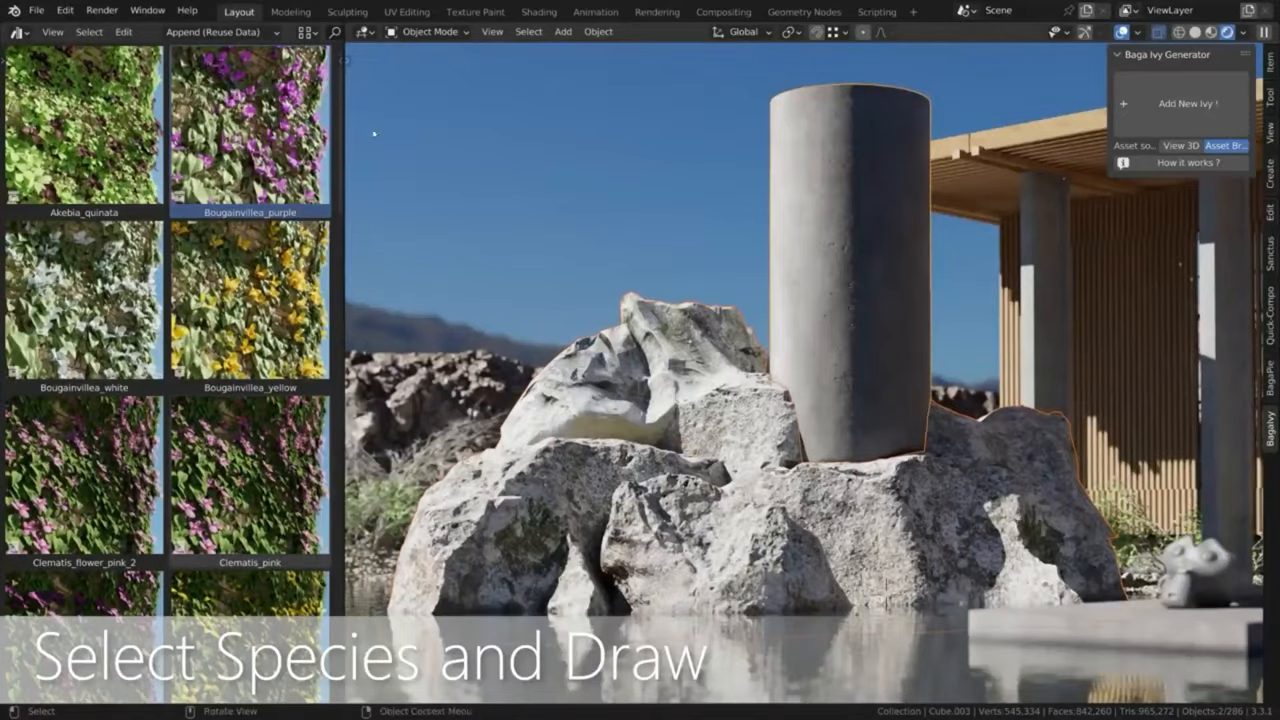
Step: Add a new Bougainvillea_purple ivy and draw it over the stone column and rocks
{"action": "left_click", "coordinate": [1188, 104]}
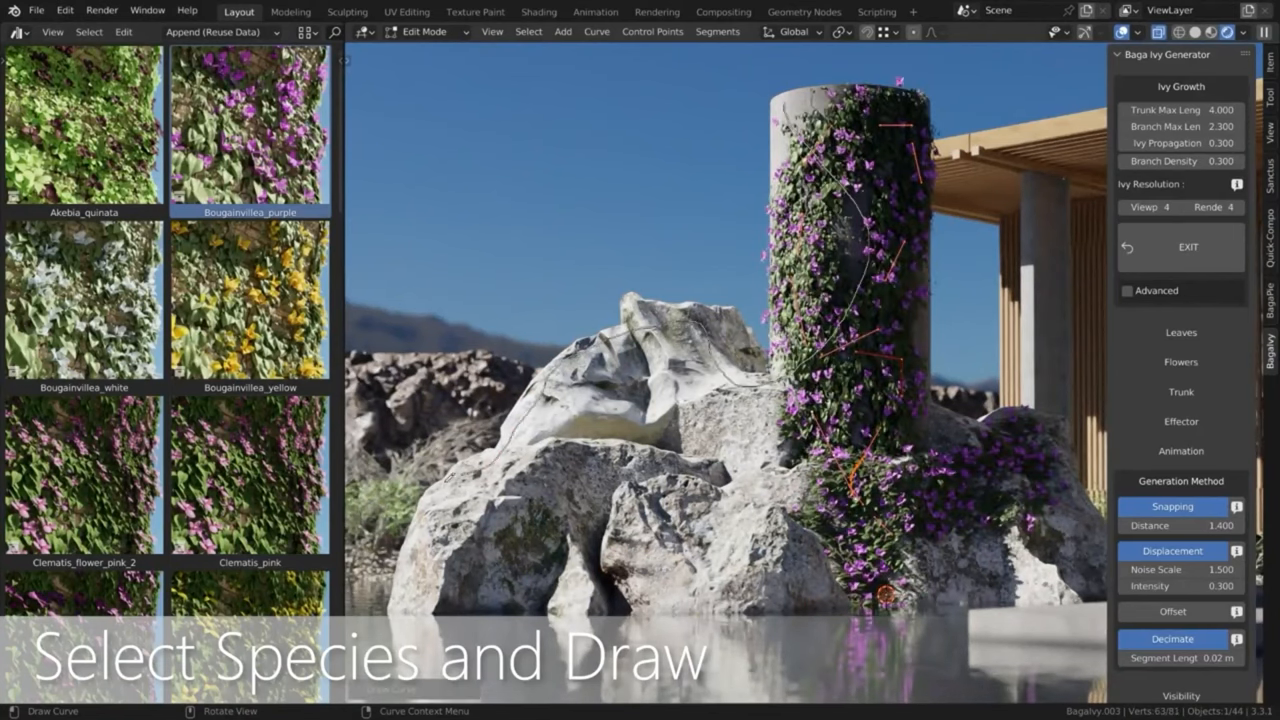
{"action": "left_click", "coordinate": [1188, 248]}
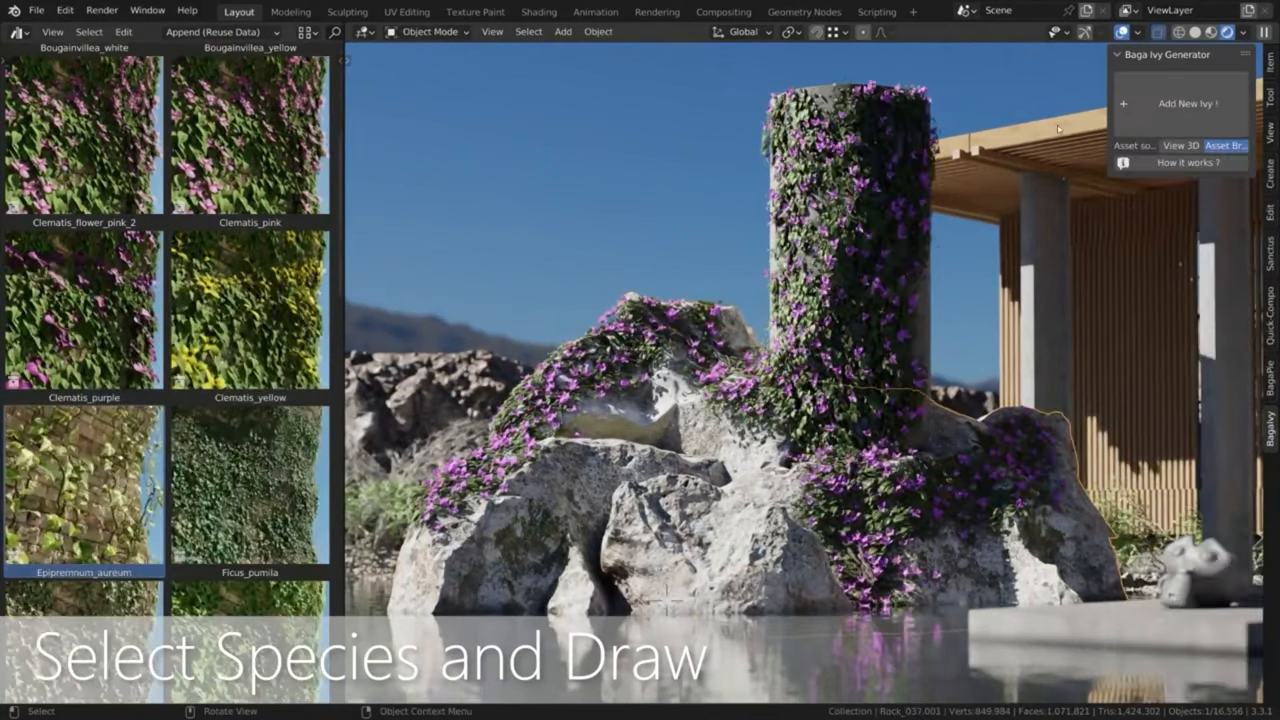
{"action": "left_click", "coordinate": [1172, 104]}
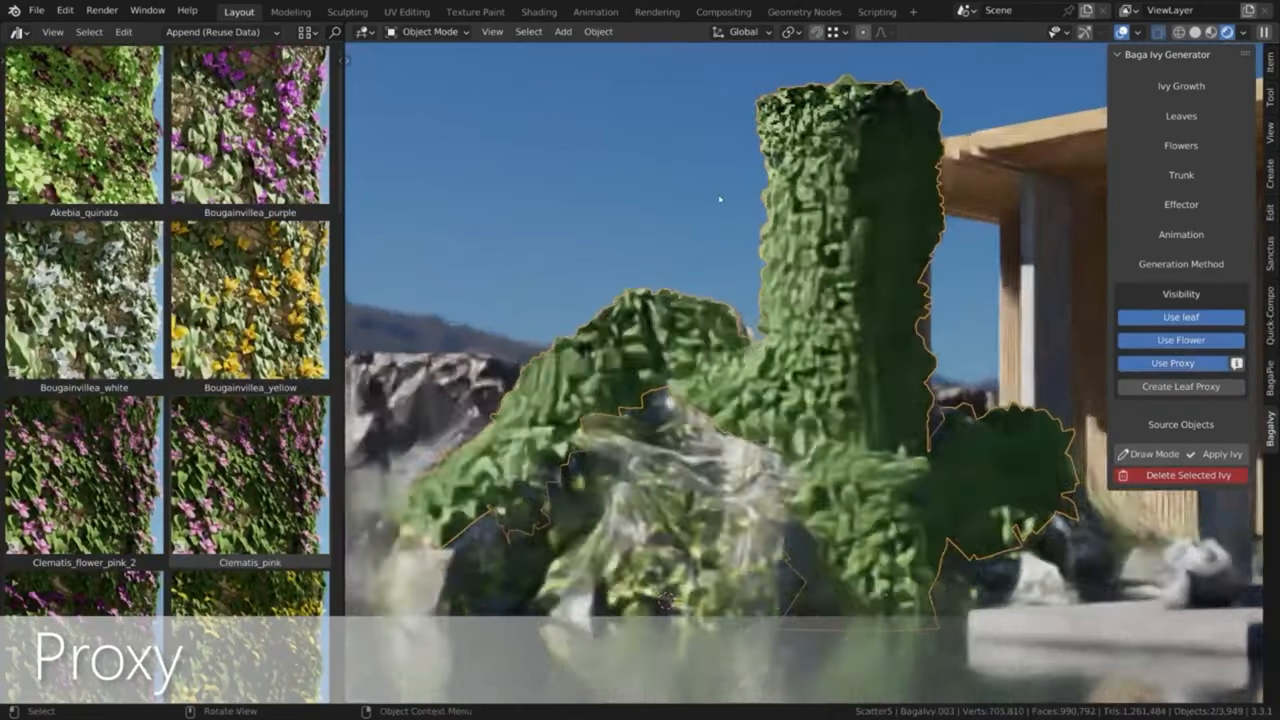
Step: Toggle off Use Leaf, Use Flower and Use Proxy so only bare ivy branches remain
{"action": "left_click", "coordinate": [1172, 362]}
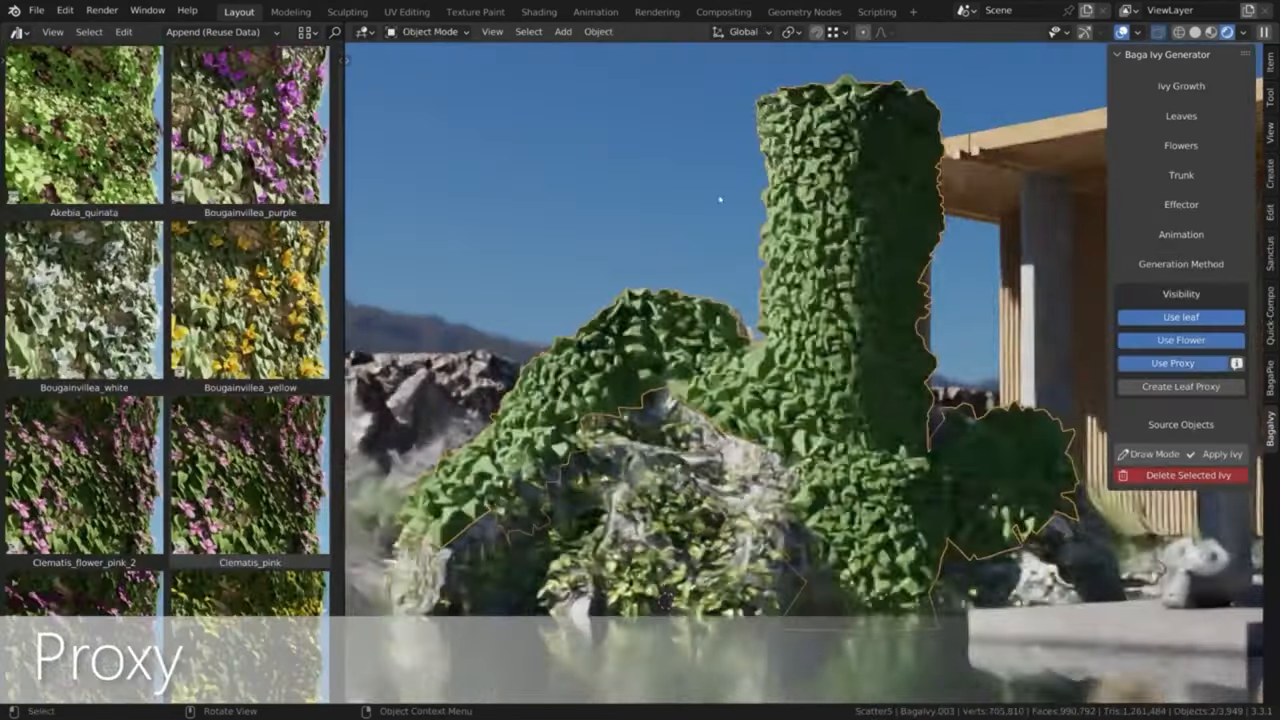
{"action": "left_click", "coordinate": [1180, 316]}
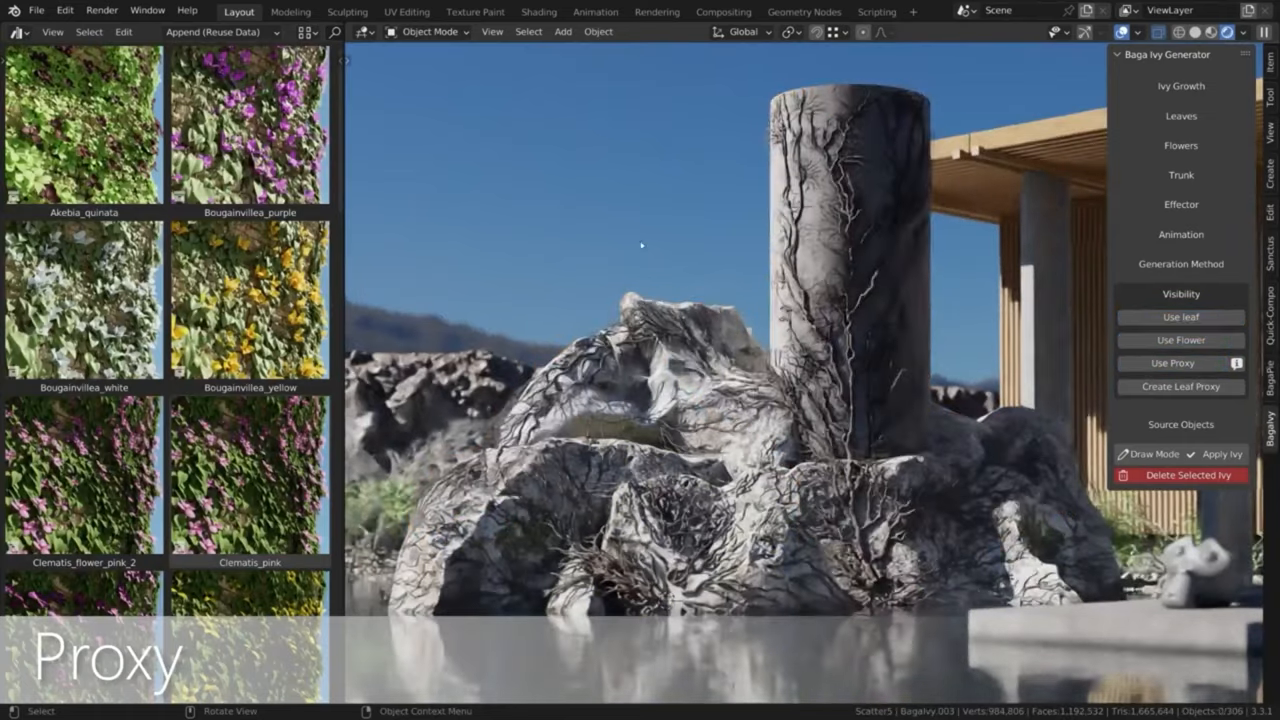